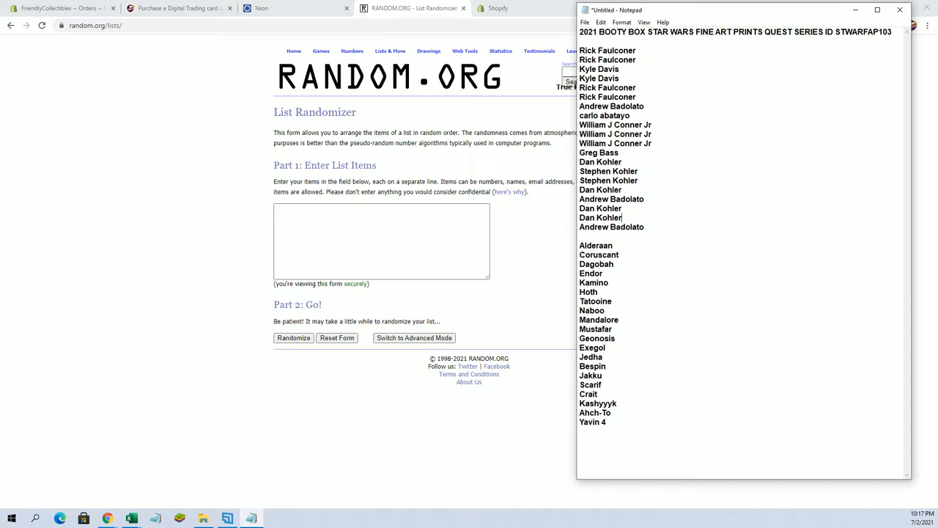
Step: Paste the 20 owner names copied from Notepad and shuffle the list six times
{"action": "left_click_drag", "start_coordinate": [607, 50], "coordinate": [612, 226]}
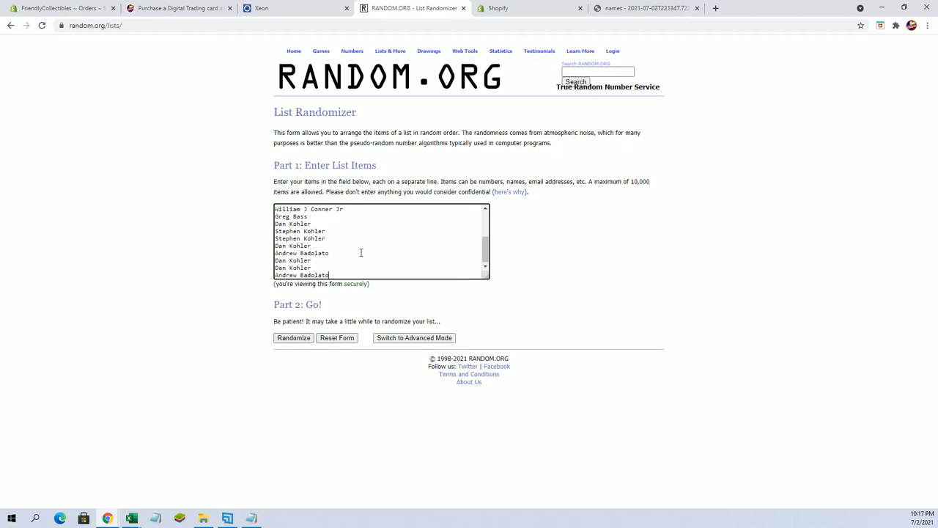
{"action": "left_click", "coordinate": [293, 337]}
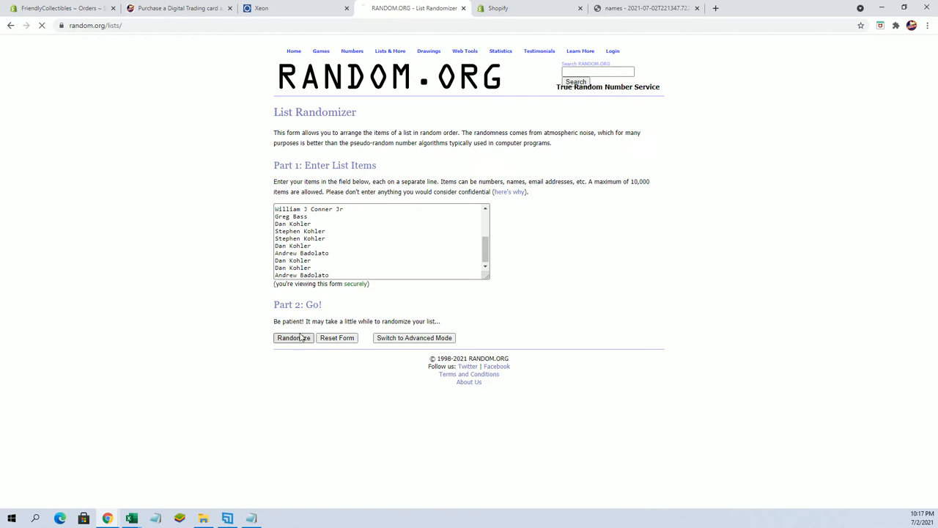
{"action": "left_click", "coordinate": [293, 337]}
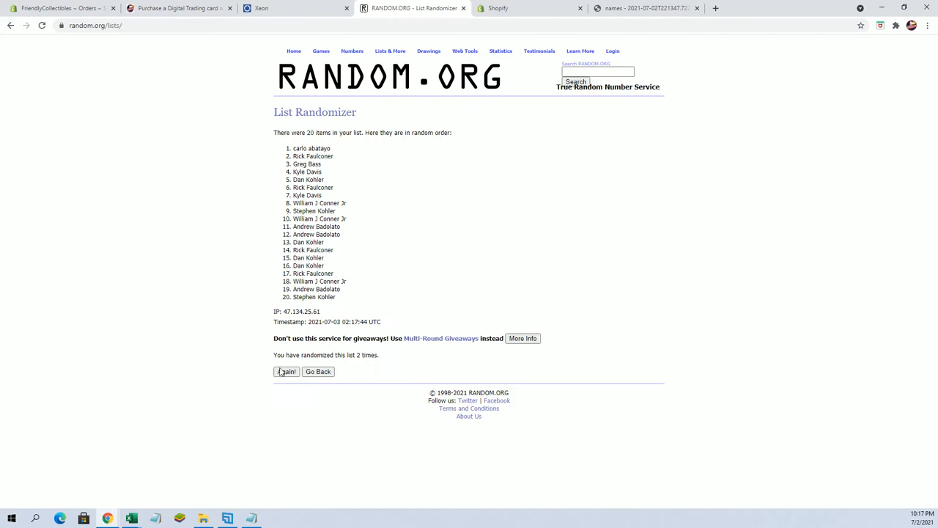
{"action": "left_click", "coordinate": [285, 373]}
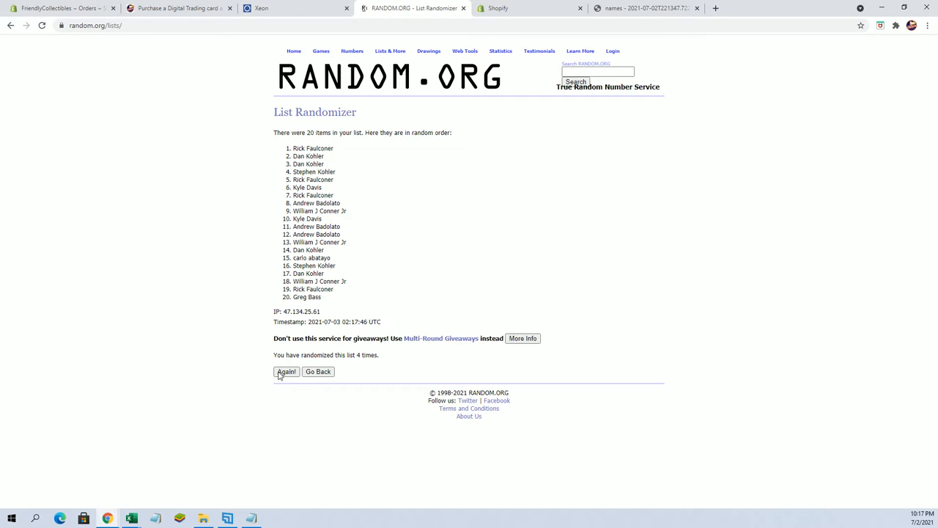
{"action": "left_click", "coordinate": [286, 372]}
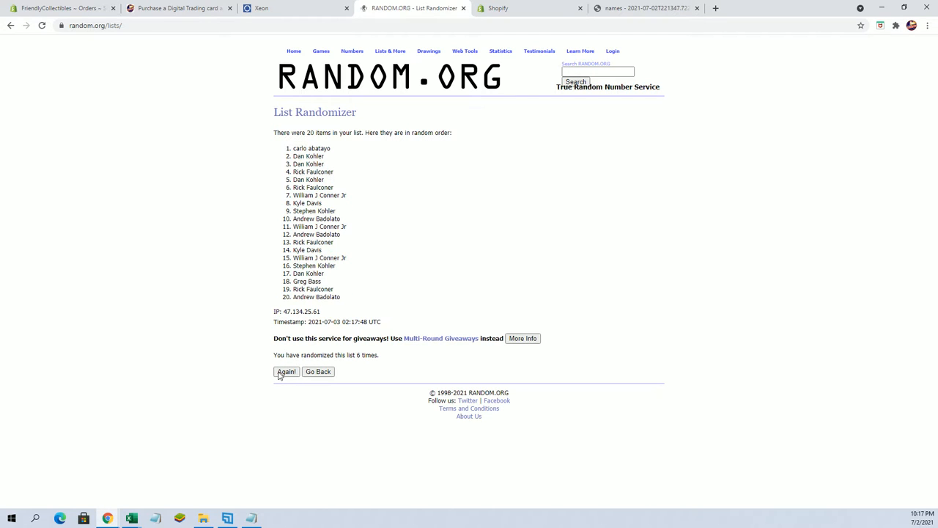
{"action": "left_click", "coordinate": [286, 372]}
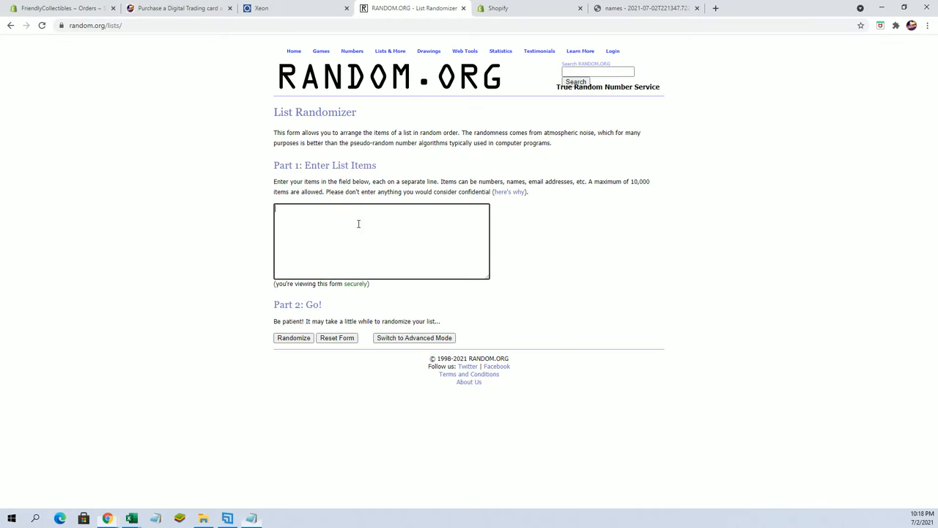
Step: Enter the 20 planet names ending with Geonosis and shuffle them seven times
{"action": "type", "text": "Geonosis"}
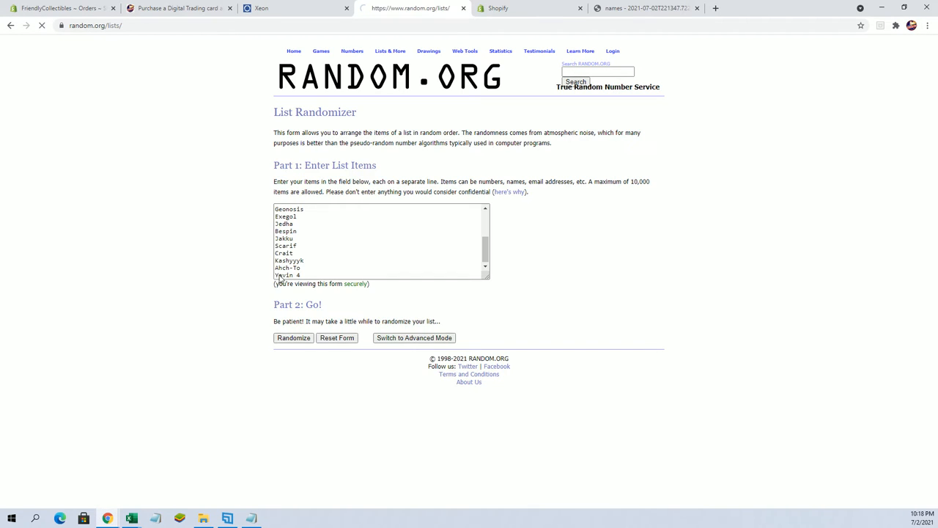
{"action": "left_click", "coordinate": [293, 338]}
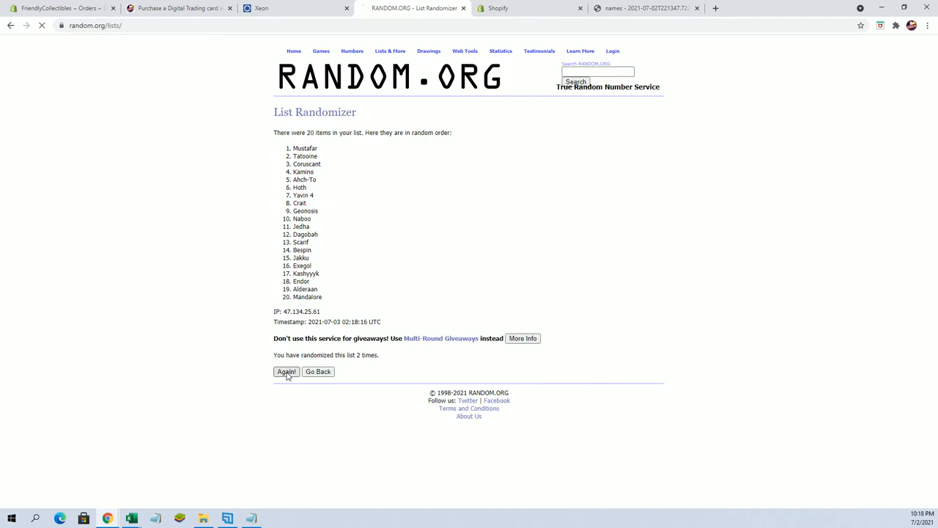
{"action": "left_click", "coordinate": [286, 372]}
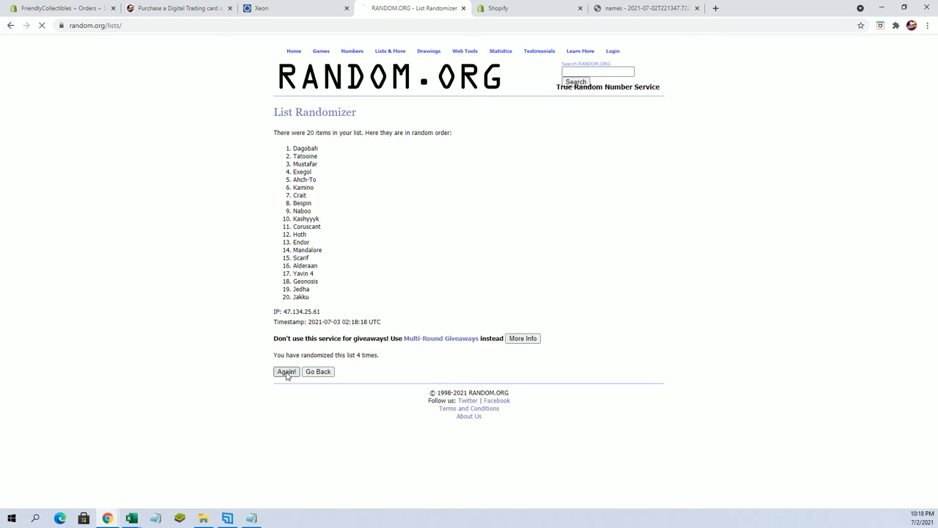
{"action": "left_click", "coordinate": [286, 372]}
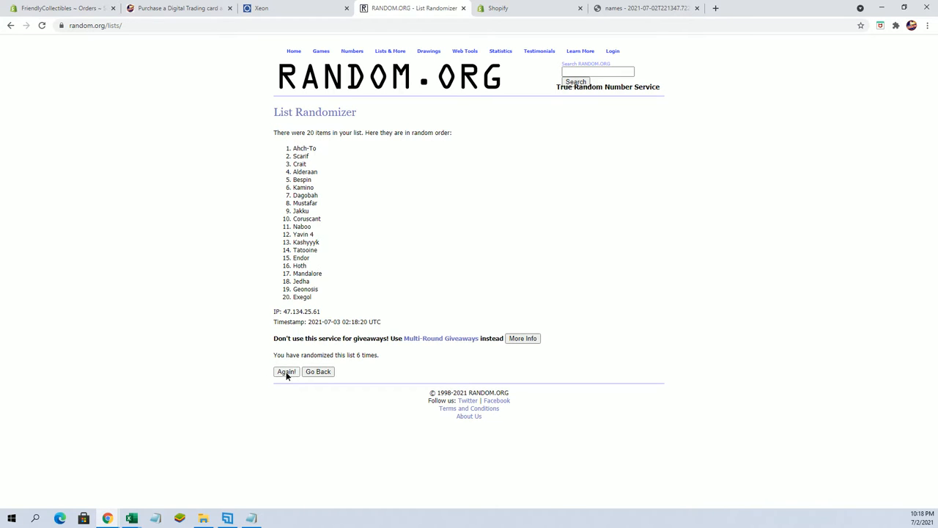
{"action": "left_click", "coordinate": [286, 371]}
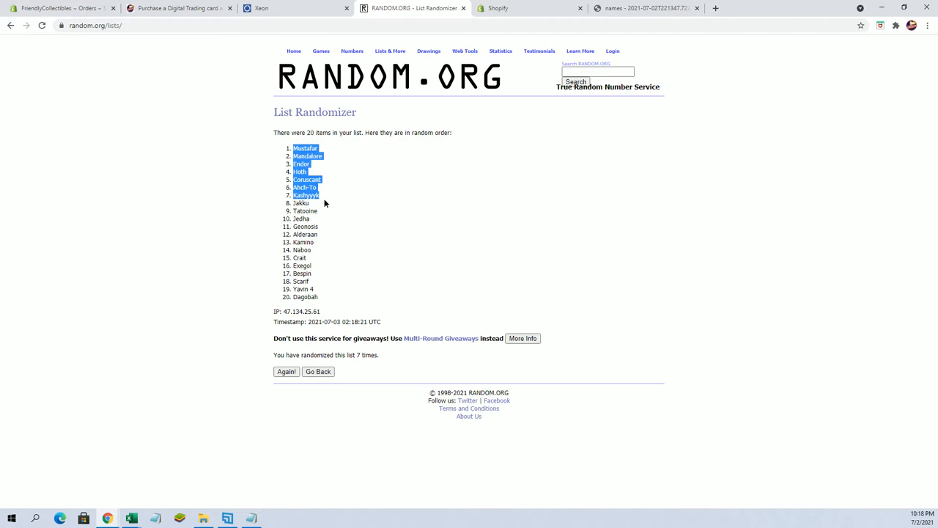
Step: Copy the shuffled planet names for the NAMES column beside OWNERS in Excel
{"action": "right_click", "coordinate": [319, 202]}
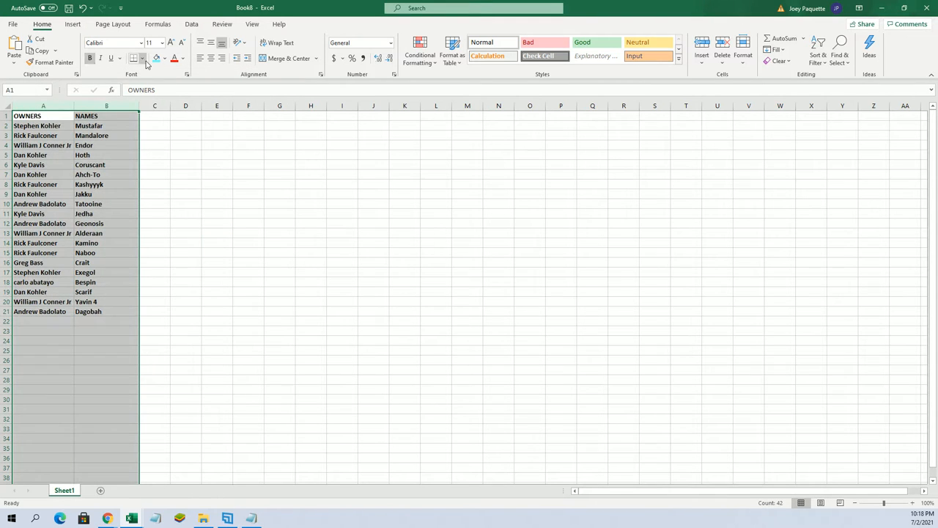
{"action": "left_click", "coordinate": [42, 126]}
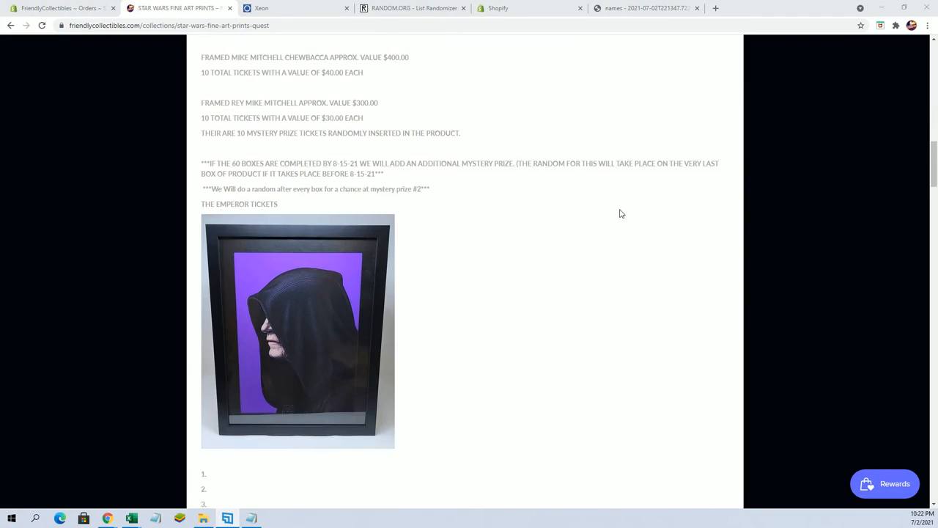
Step: Scroll the ticket list page down to the Star Wars Mystery Prize sections
{"action": "scroll", "scroll_direction": "down", "scroll_amount": 3}
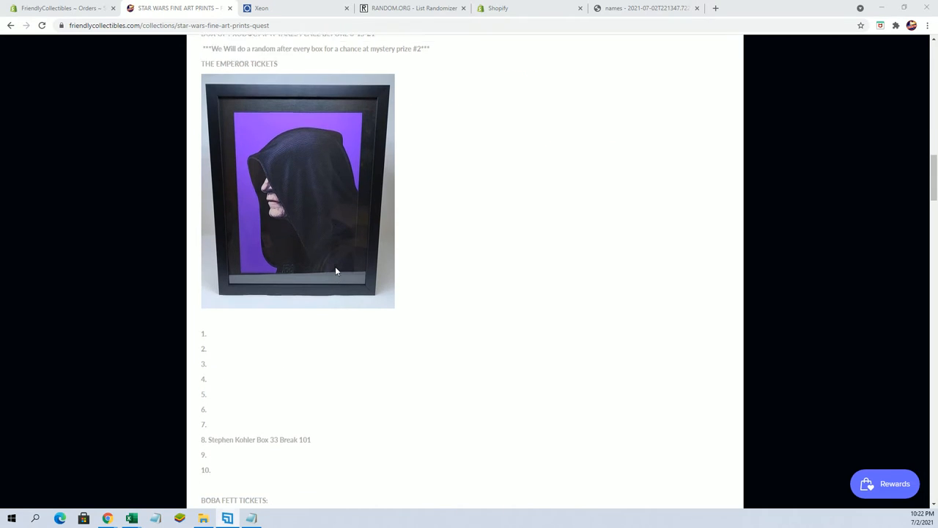
{"action": "scroll", "scroll_direction": "down", "scroll_amount": 3}
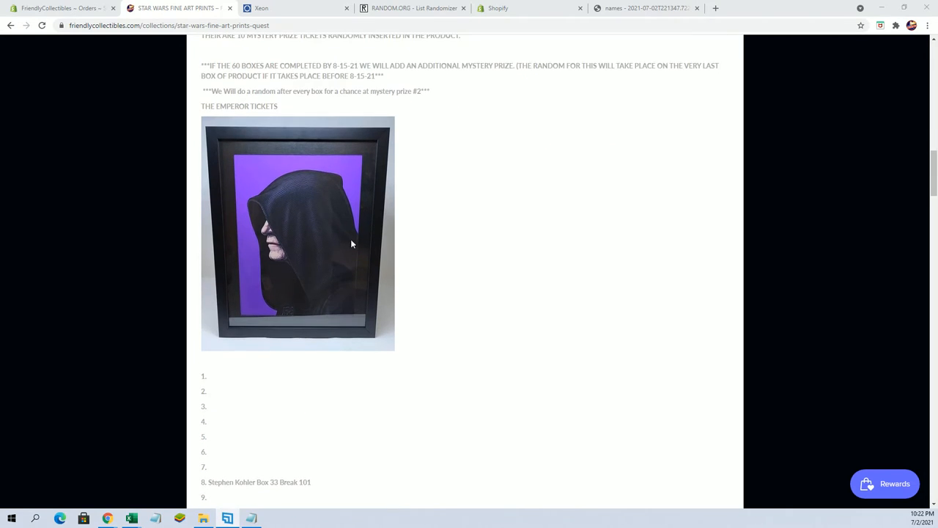
{"action": "scroll", "scroll_direction": "down", "scroll_amount": 3}
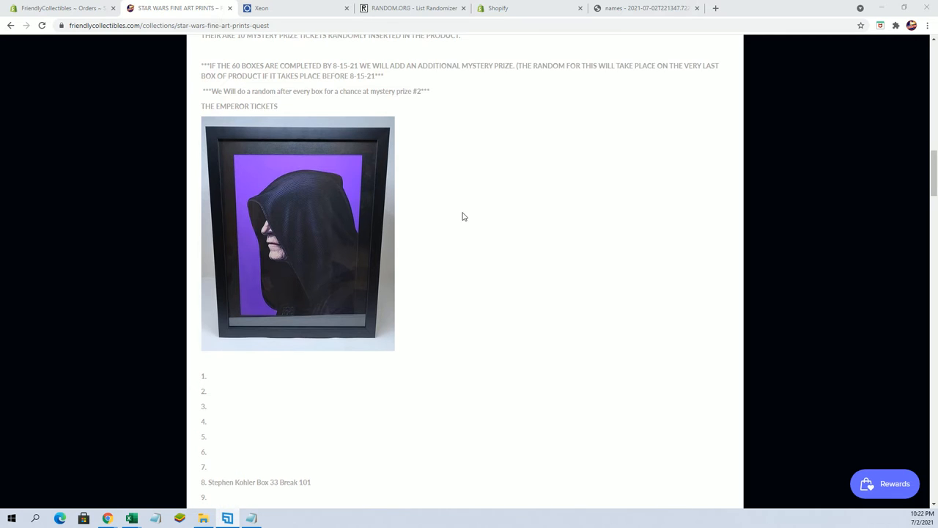
{"action": "mouse_move", "coordinate": [544, 206]}
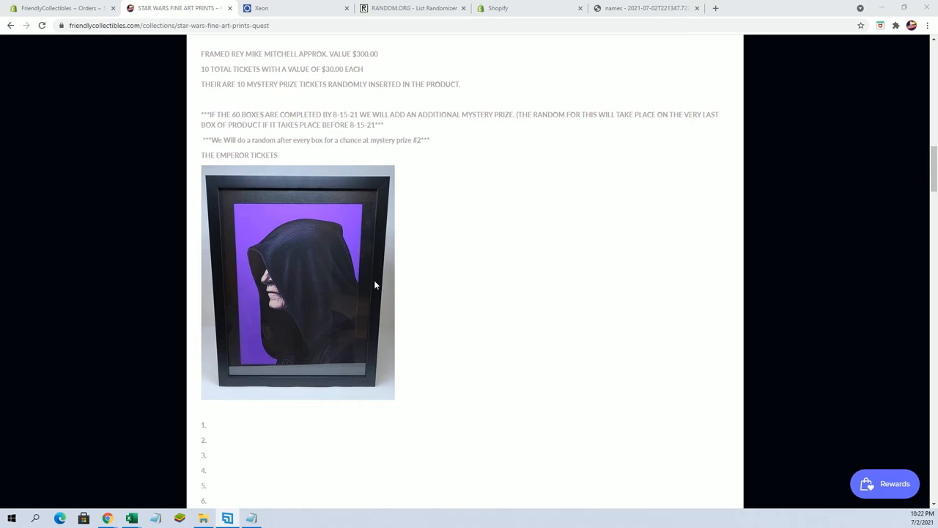
{"action": "scroll", "scroll_direction": "down", "scroll_amount": 3}
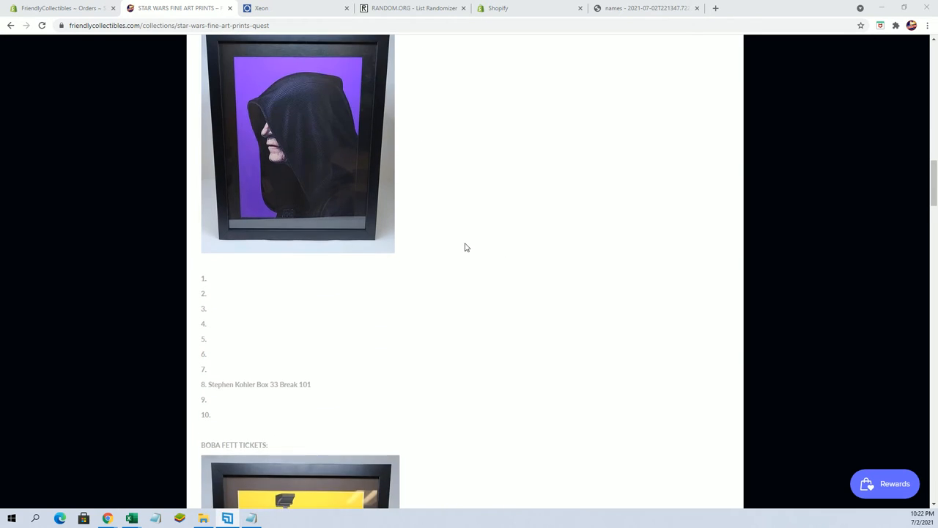
{"action": "scroll", "scroll_direction": "down", "scroll_amount": 3}
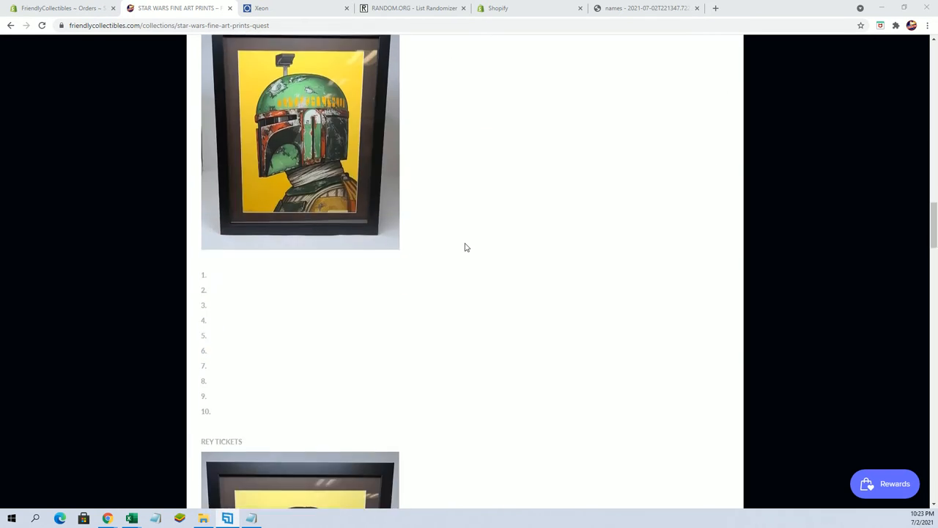
{"action": "scroll", "scroll_direction": "down", "scroll_amount": 3}
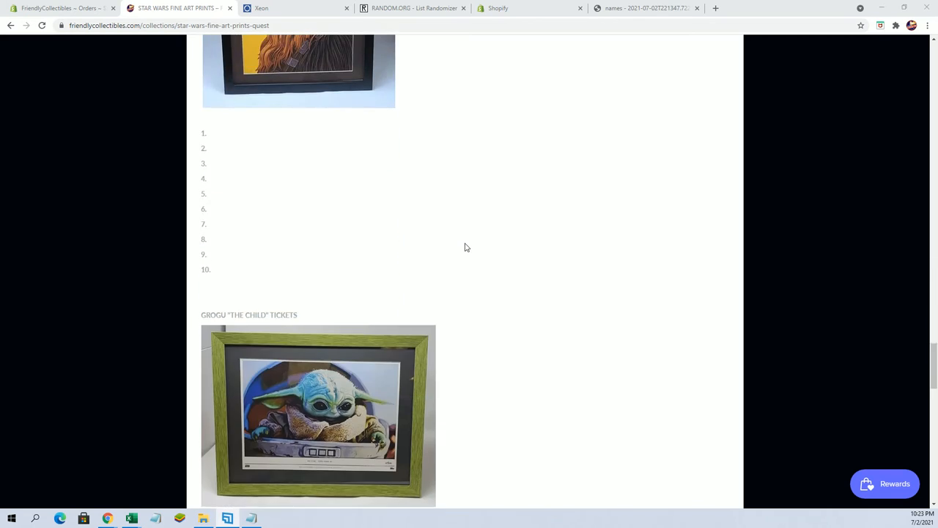
{"action": "scroll", "scroll_direction": "down", "scroll_amount": 3}
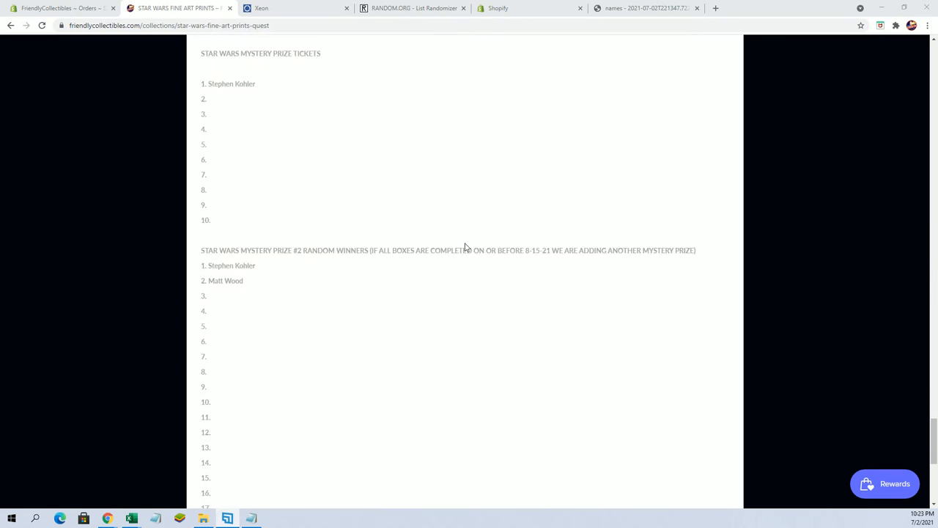
{"action": "scroll", "scroll_direction": "down", "scroll_amount": 3}
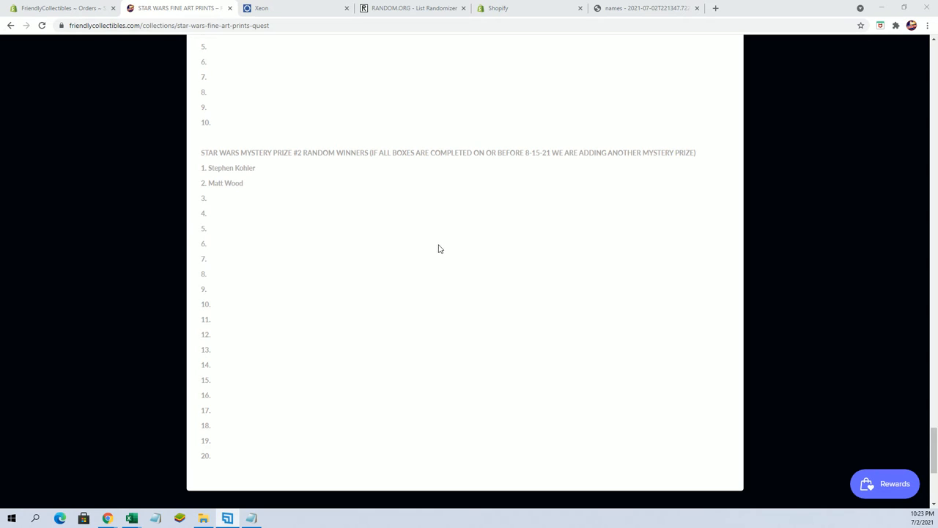
{"action": "scroll", "scroll_direction": "up", "scroll_amount": 3}
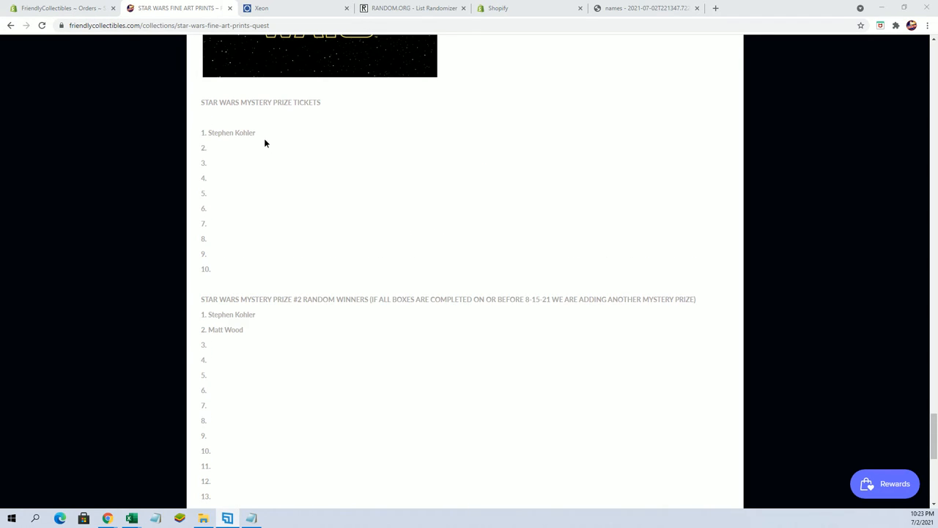
{"action": "scroll", "scroll_direction": "down", "scroll_amount": 3}
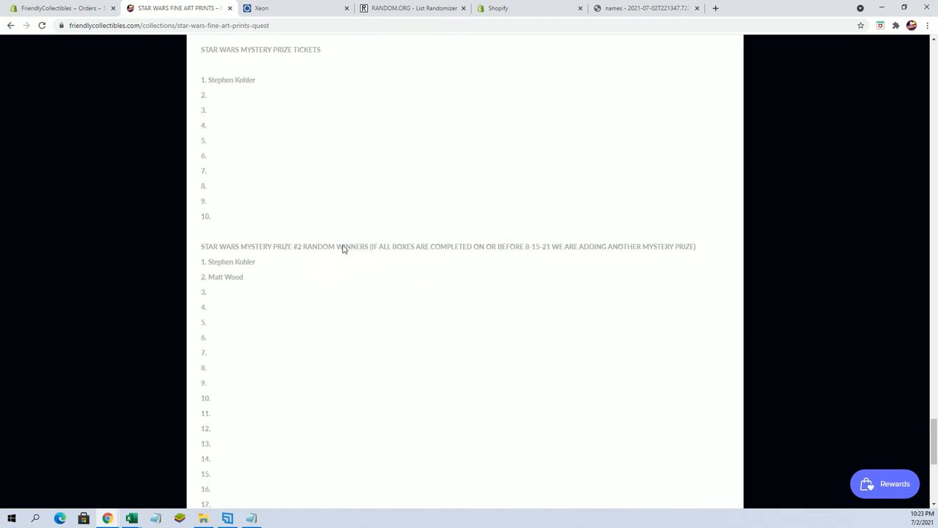
{"action": "scroll", "scroll_direction": "down", "scroll_amount": 3}
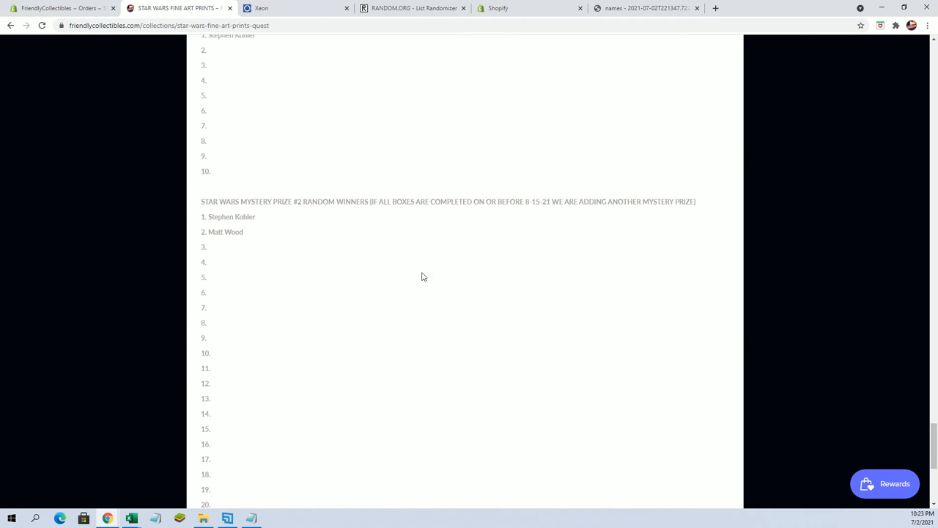
{"action": "scroll", "scroll_direction": "down", "scroll_amount": 3}
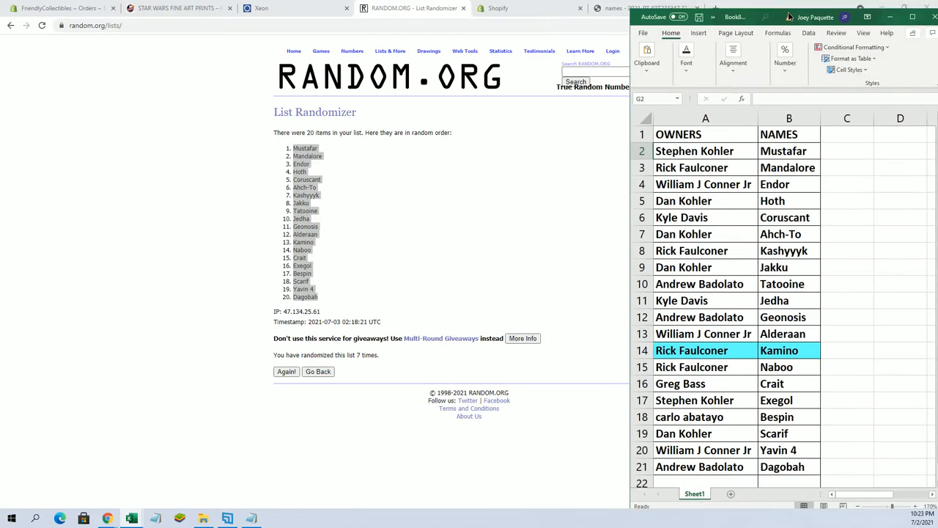
Step: Go back to the entry form with the owner list still filled in
{"action": "left_click", "coordinate": [390, 50]}
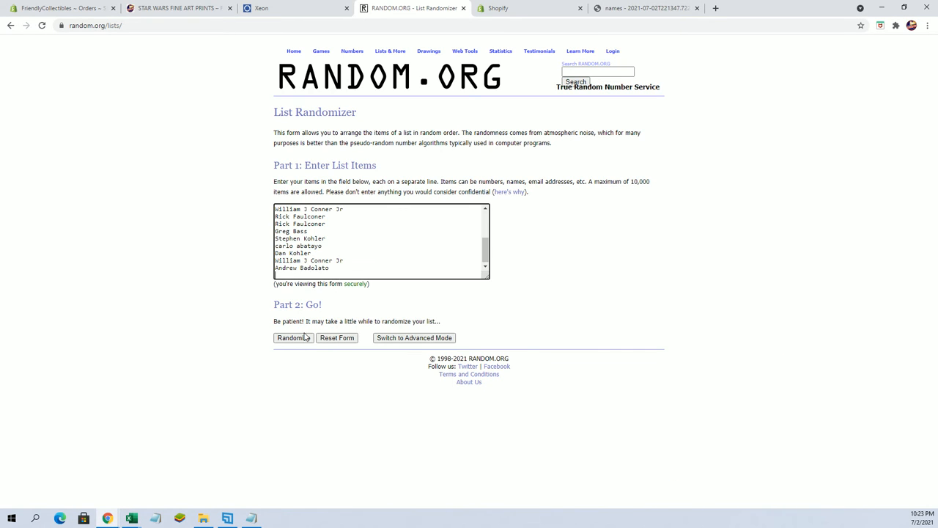
Step: Shuffle the owner list seven times, then select the deadline date in the store's prize heading
{"action": "left_click", "coordinate": [293, 338]}
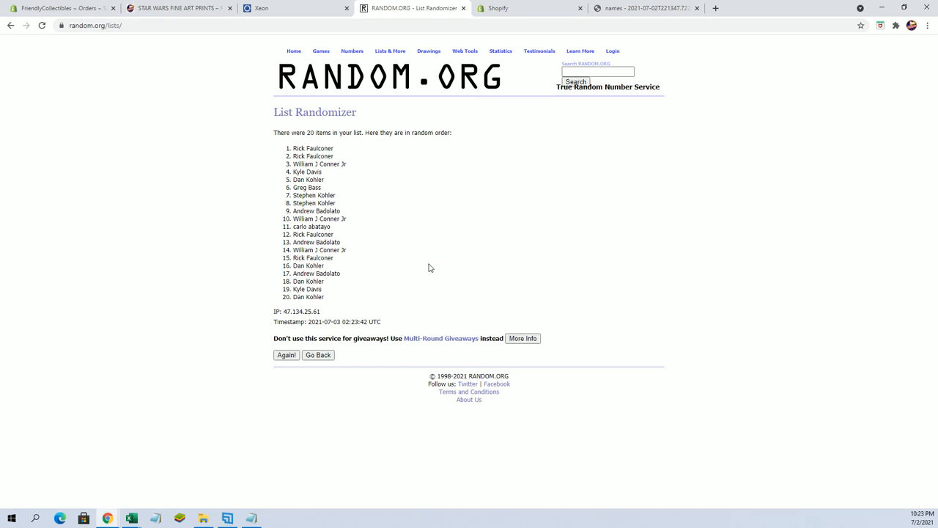
{"action": "left_click", "coordinate": [286, 355]}
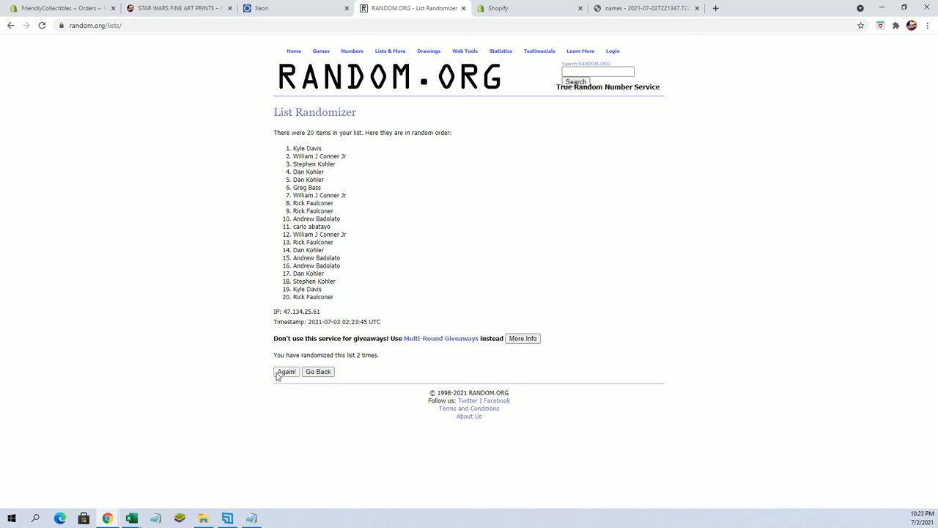
{"action": "left_click", "coordinate": [286, 372]}
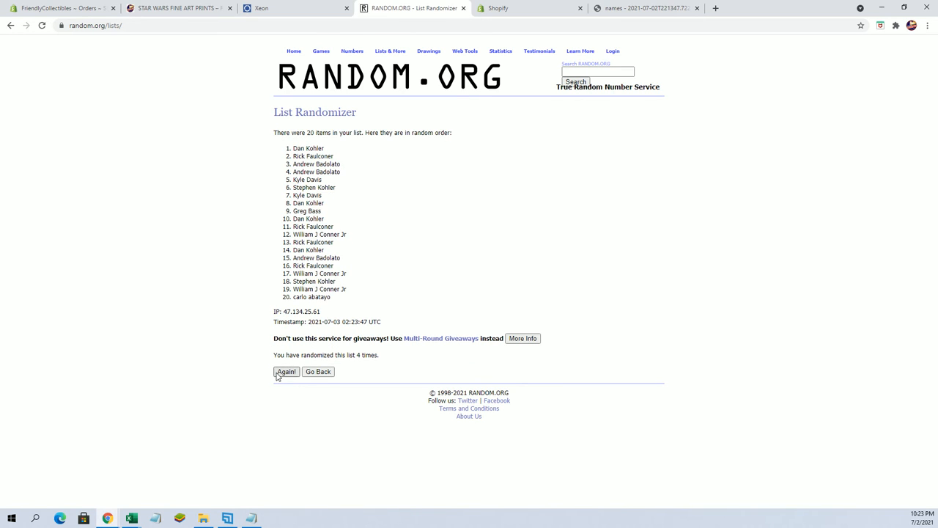
{"action": "left_click", "coordinate": [284, 372]}
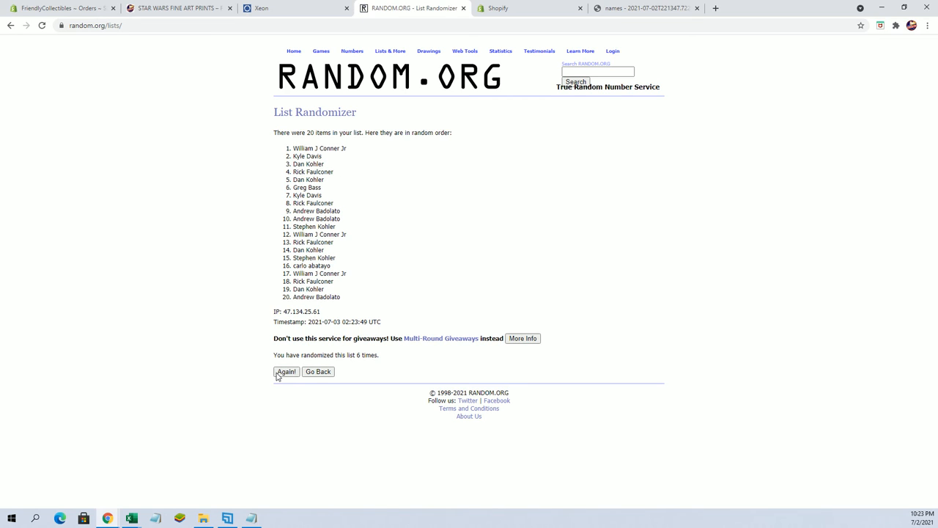
{"action": "left_click", "coordinate": [286, 373]}
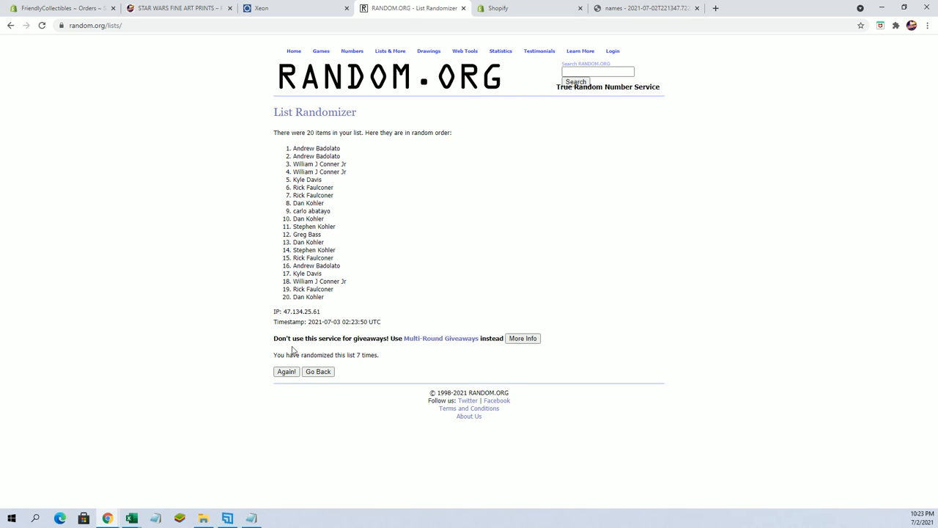
{"action": "double_click", "coordinate": [316, 148]}
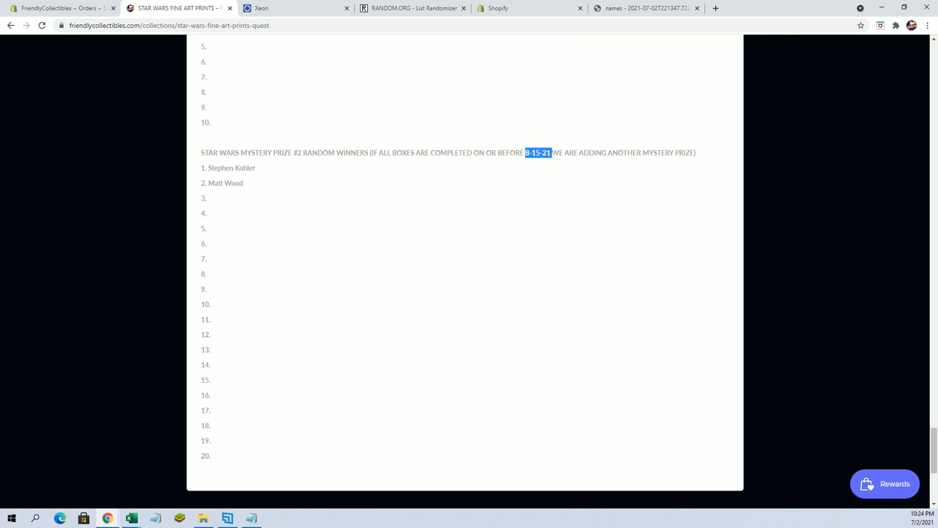
{"action": "mouse_move", "coordinate": [703, 155]}
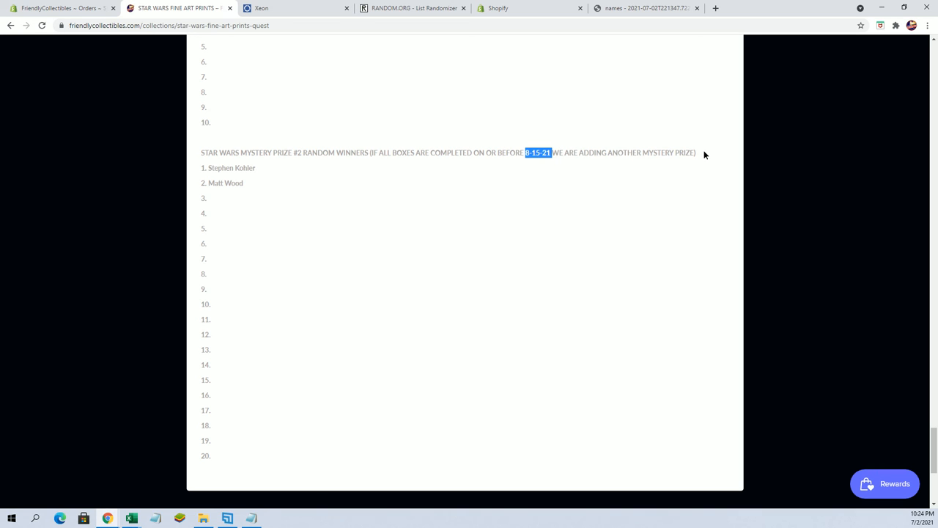
{"action": "triple_click", "coordinate": [367, 153]}
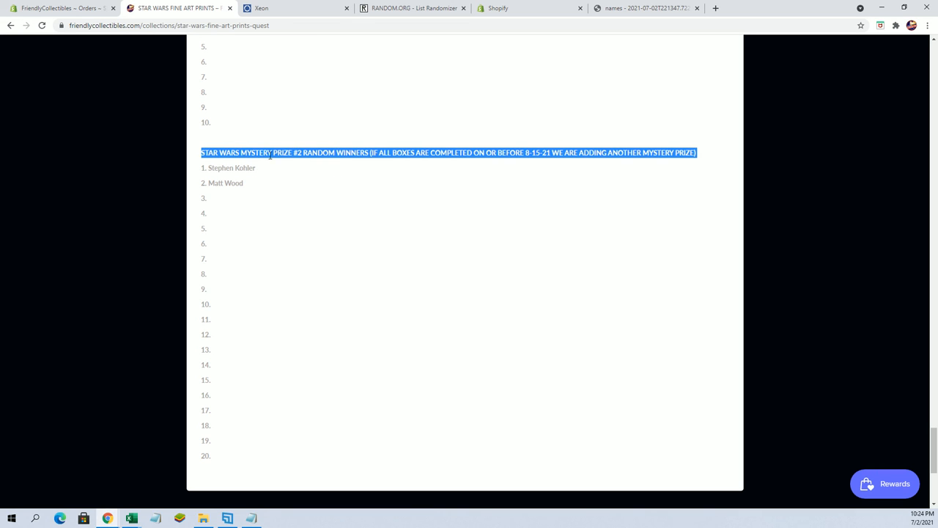
{"action": "mouse_move", "coordinate": [443, 199]}
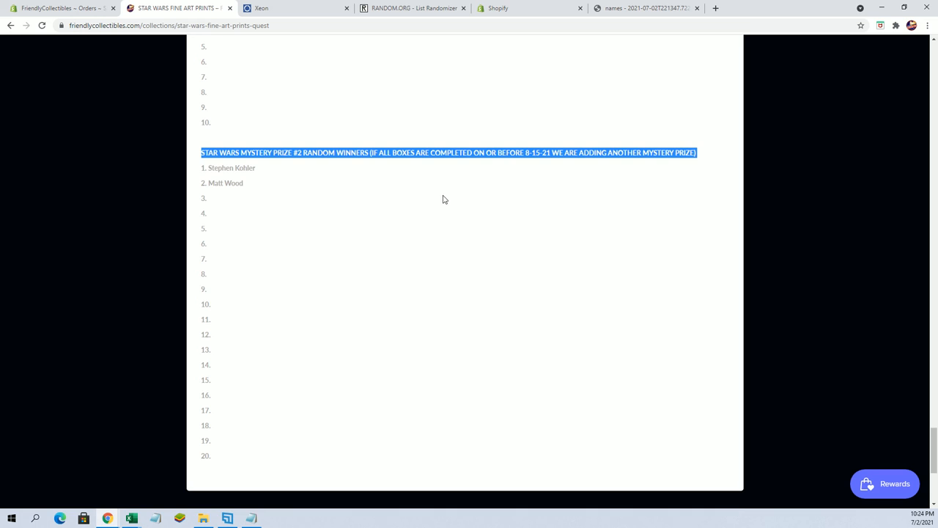
{"action": "scroll", "scroll_direction": "down", "scroll_amount": 3}
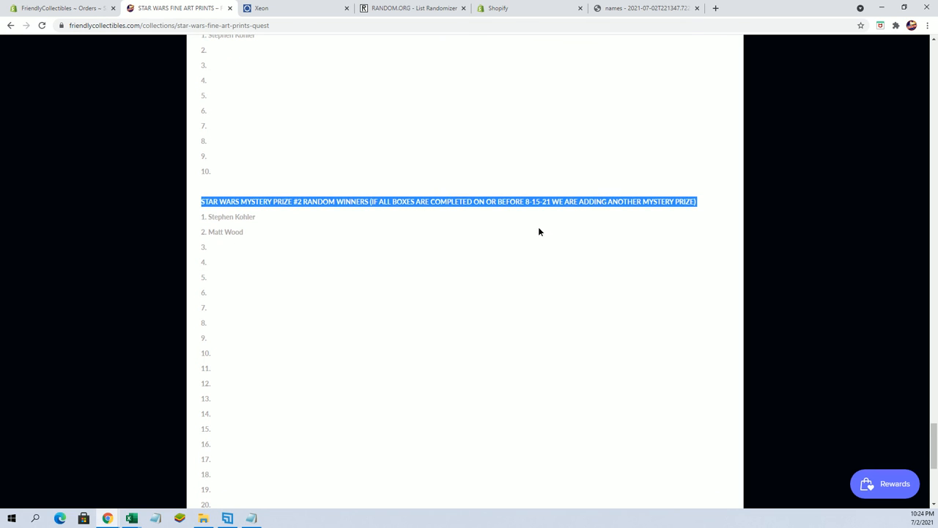
{"action": "left_click", "coordinate": [226, 252]}
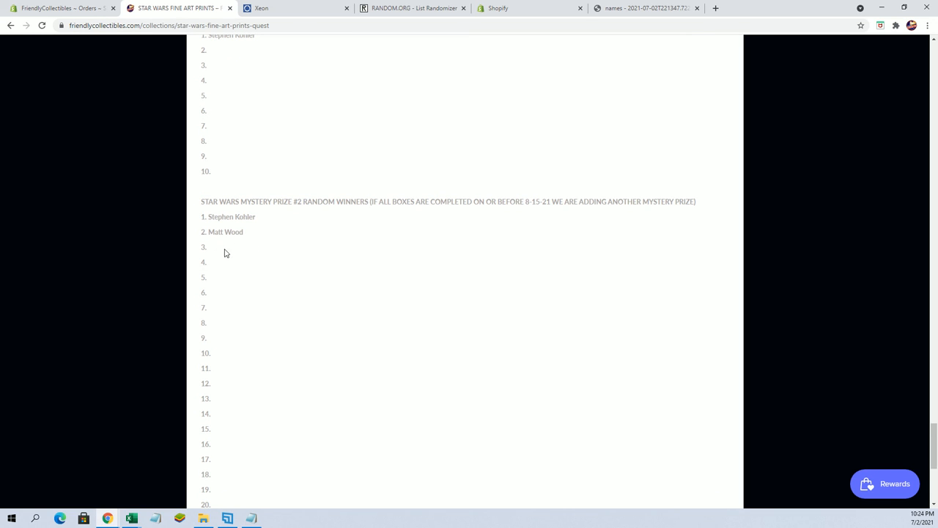